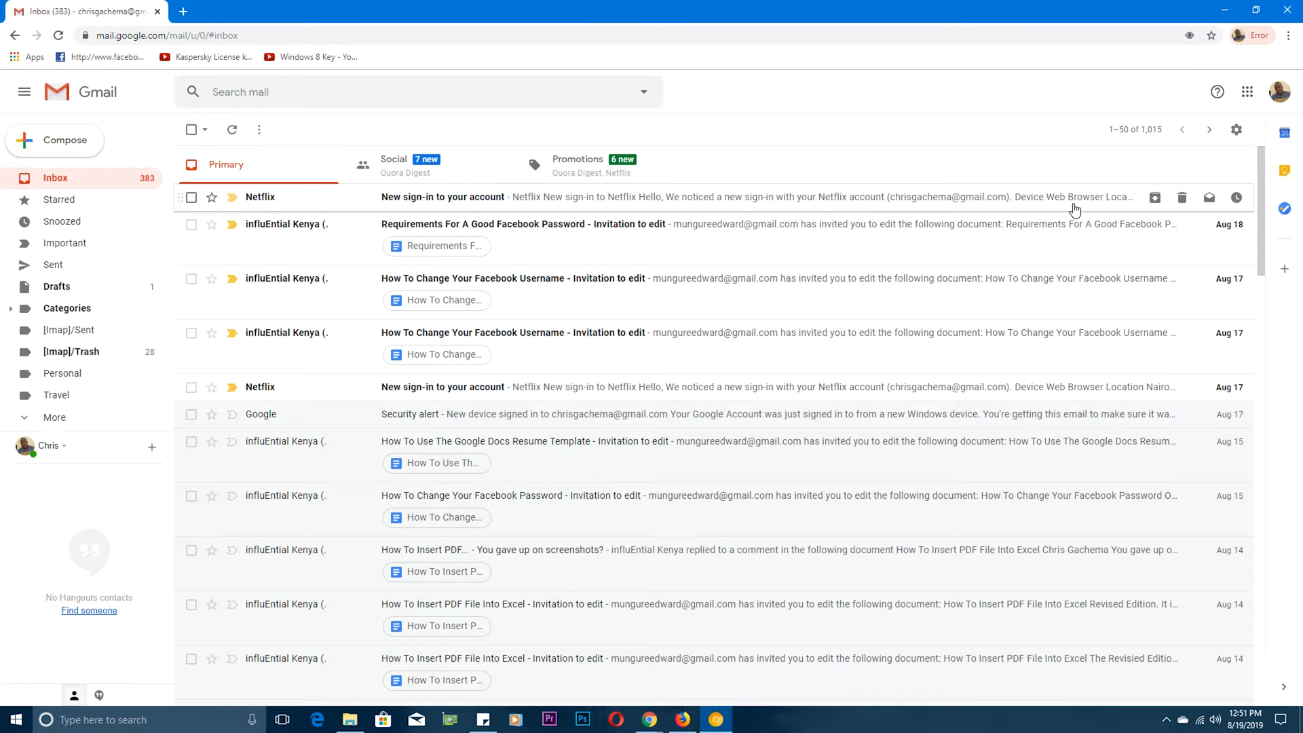
mouse_move(798, 455)
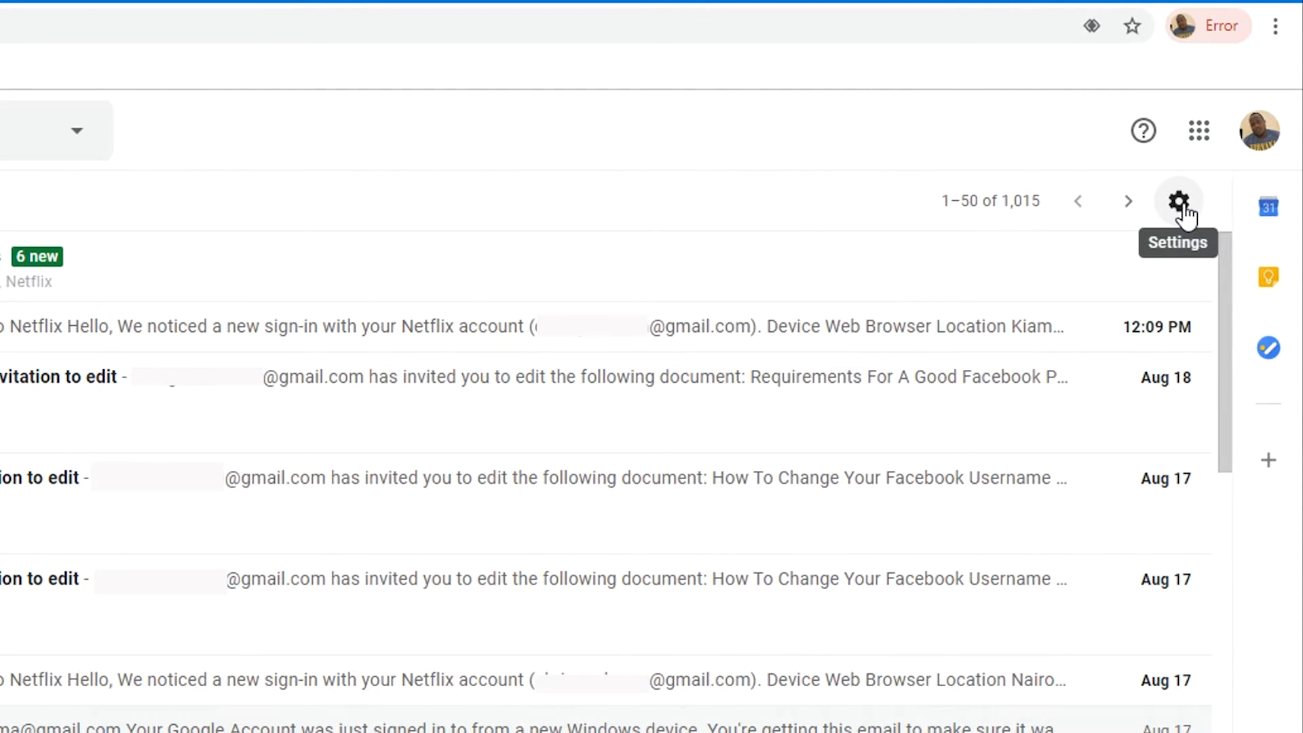
Reach Gmail's full settings on the Accounts and Import section with the change-password option.
left_click(1179, 201)
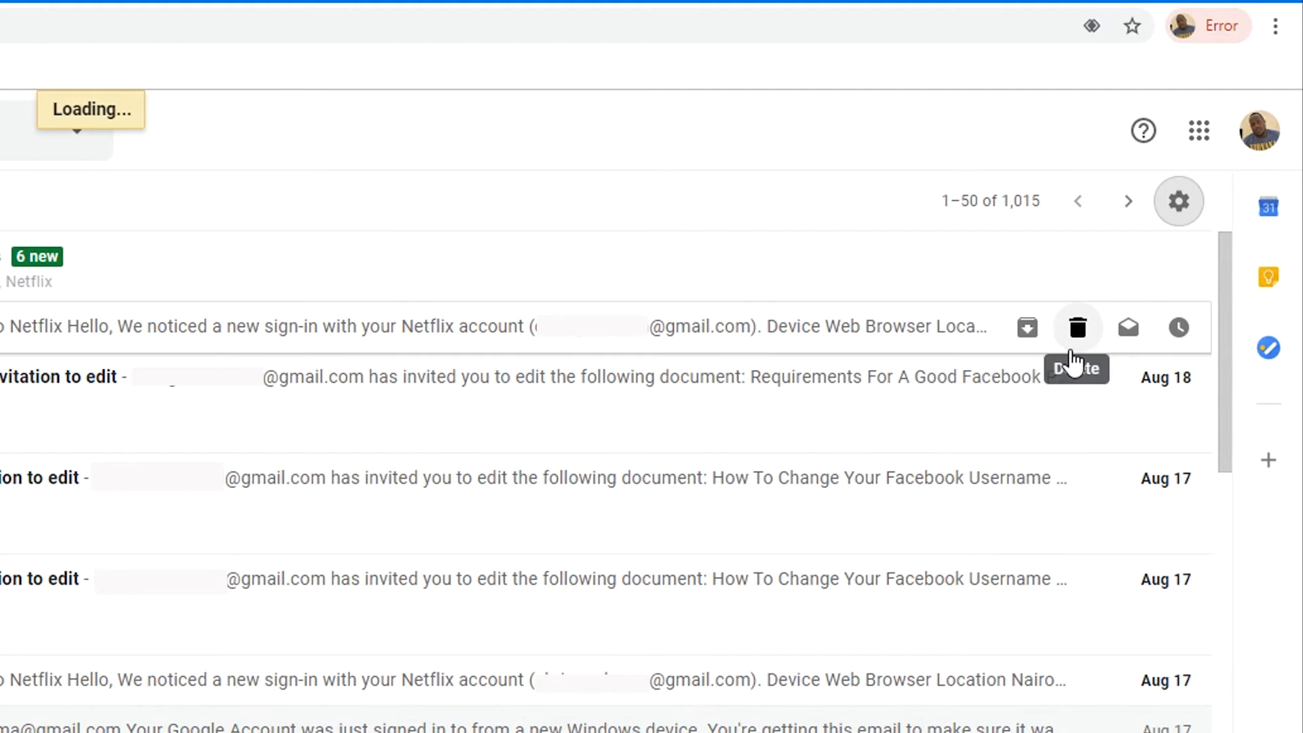
left_click(1179, 201)
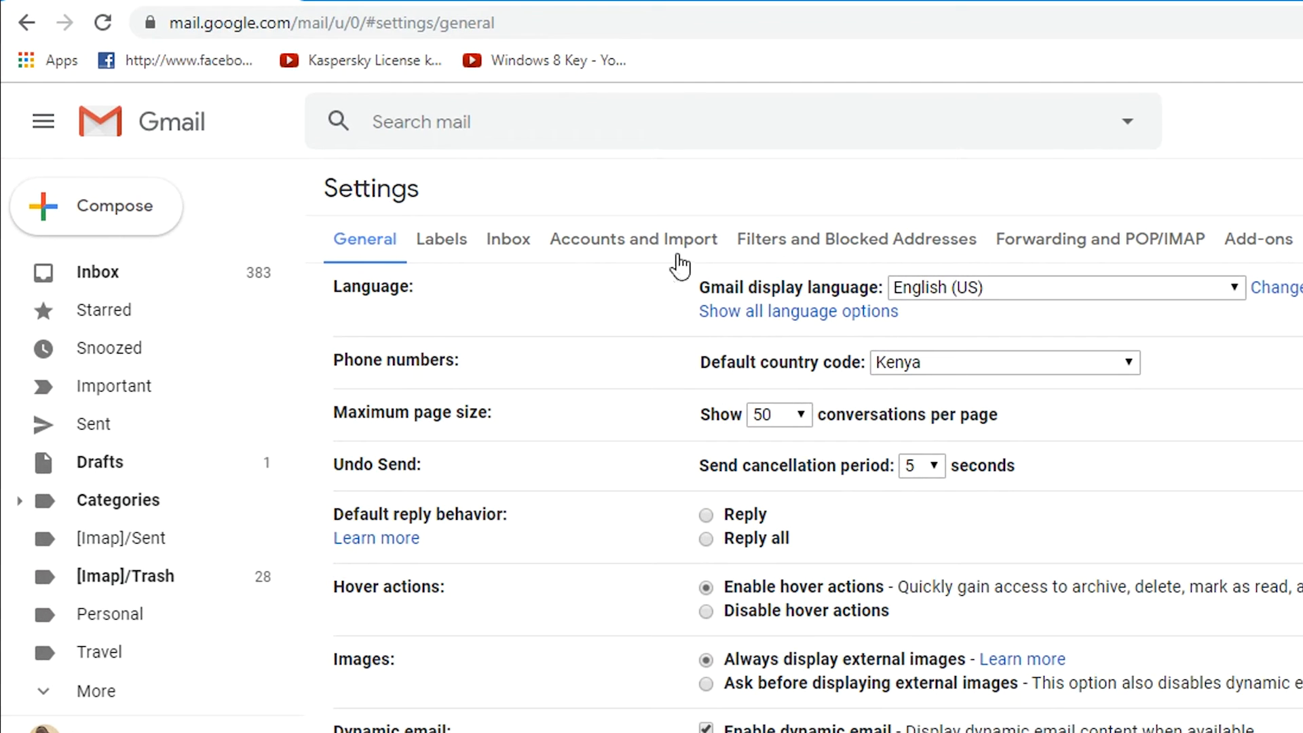
left_click(633, 239)
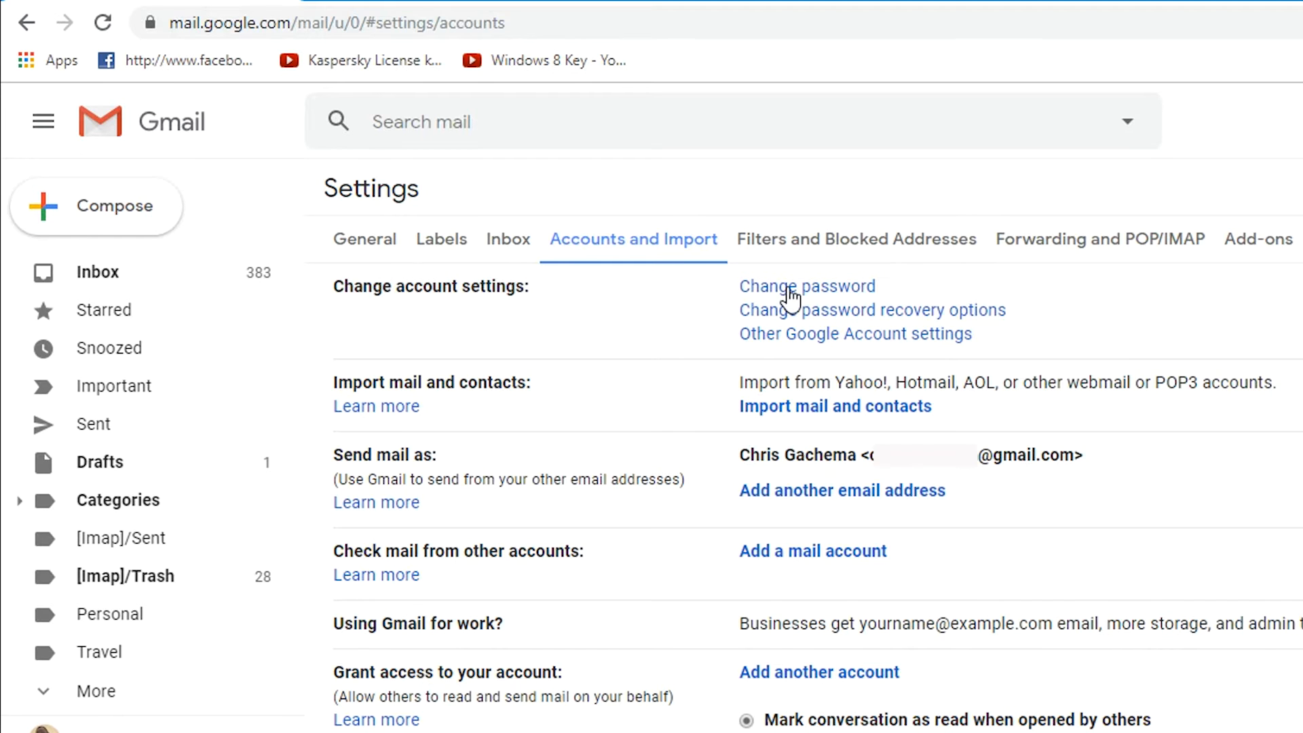
Start Change password and verify identity by submitting the current account password.
left_click(807, 286)
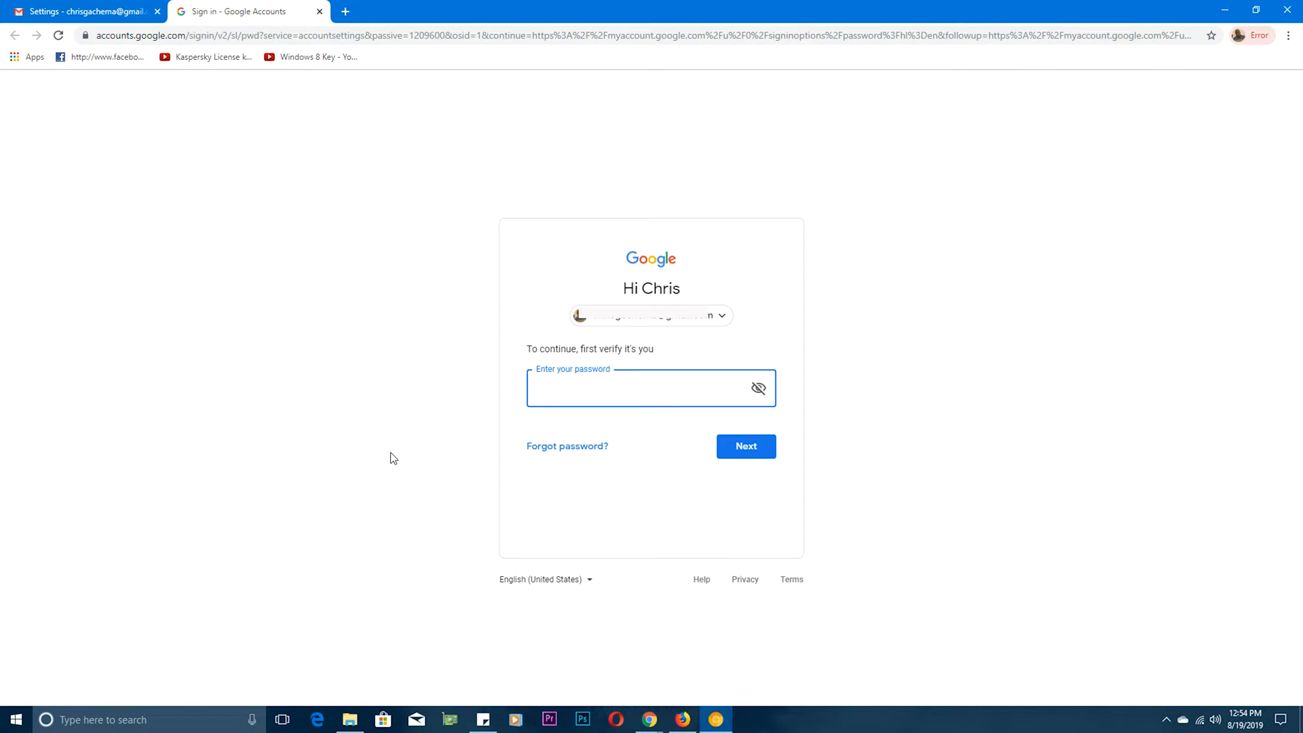
left_click(650, 388)
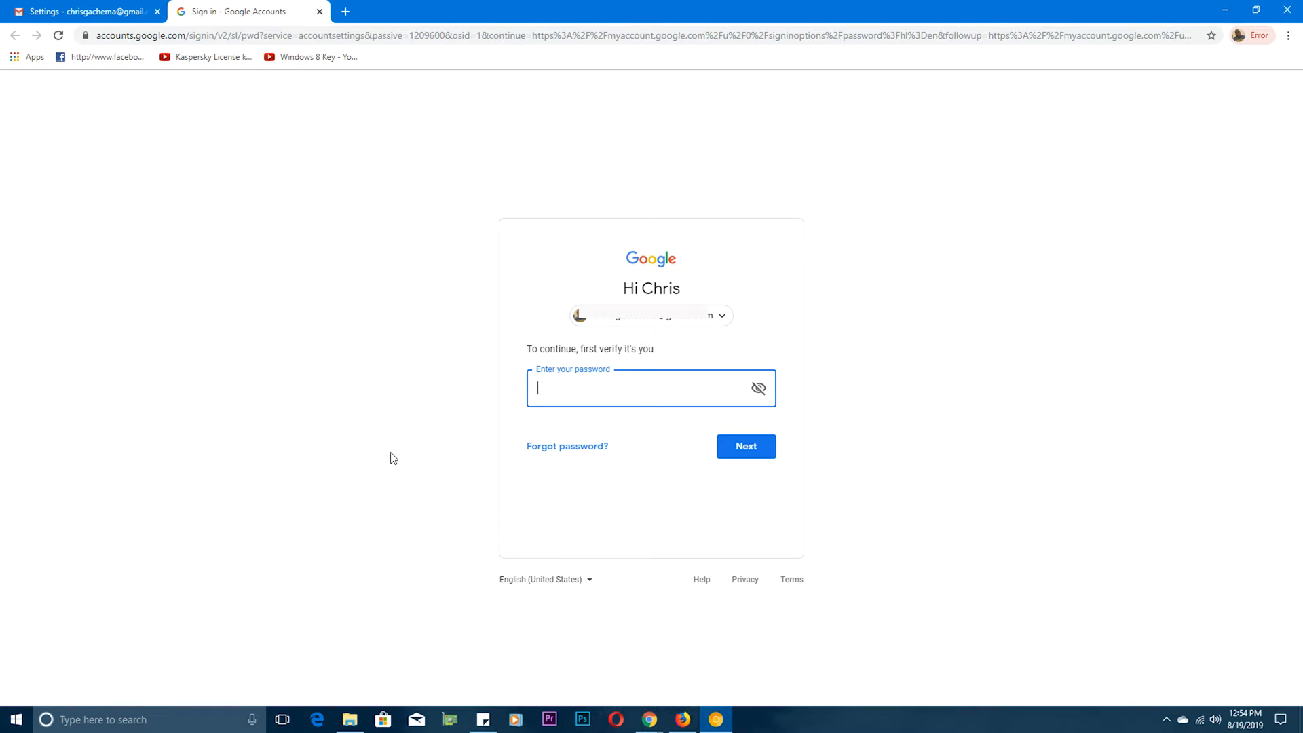
mouse_move(456, 477)
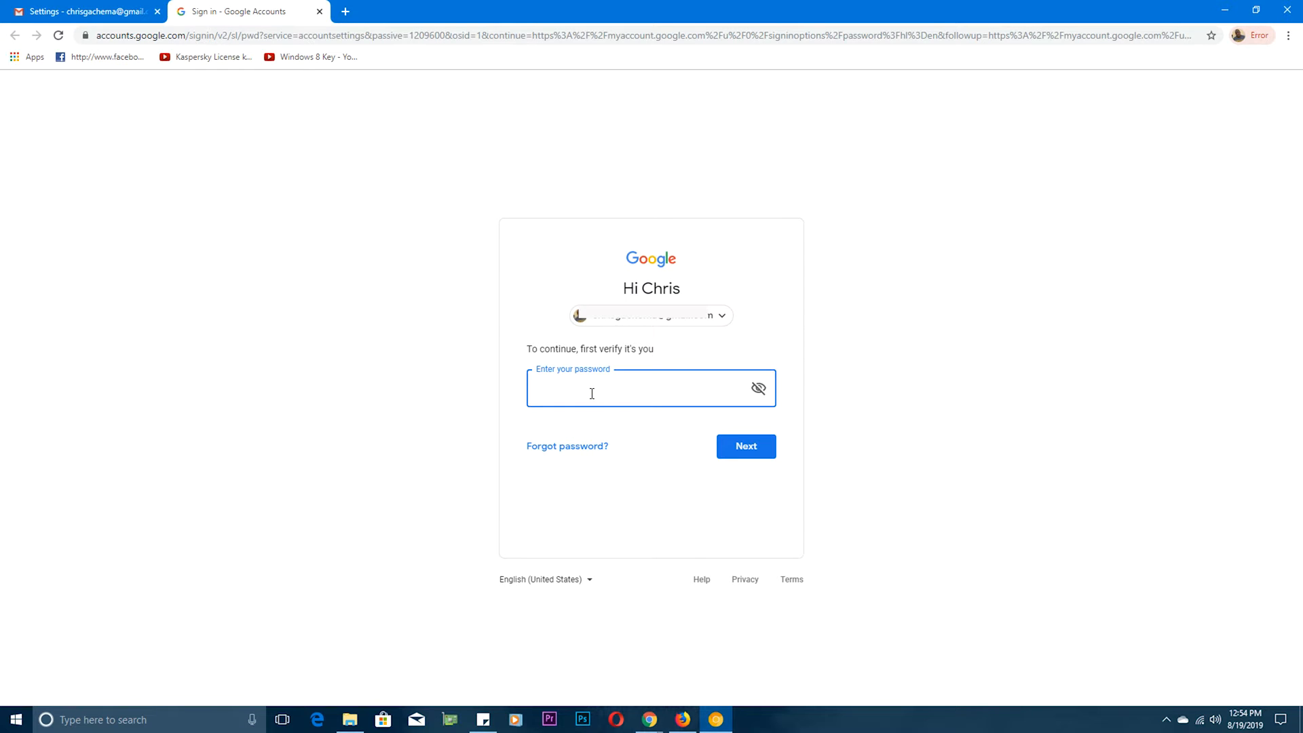
left_click(747, 445)
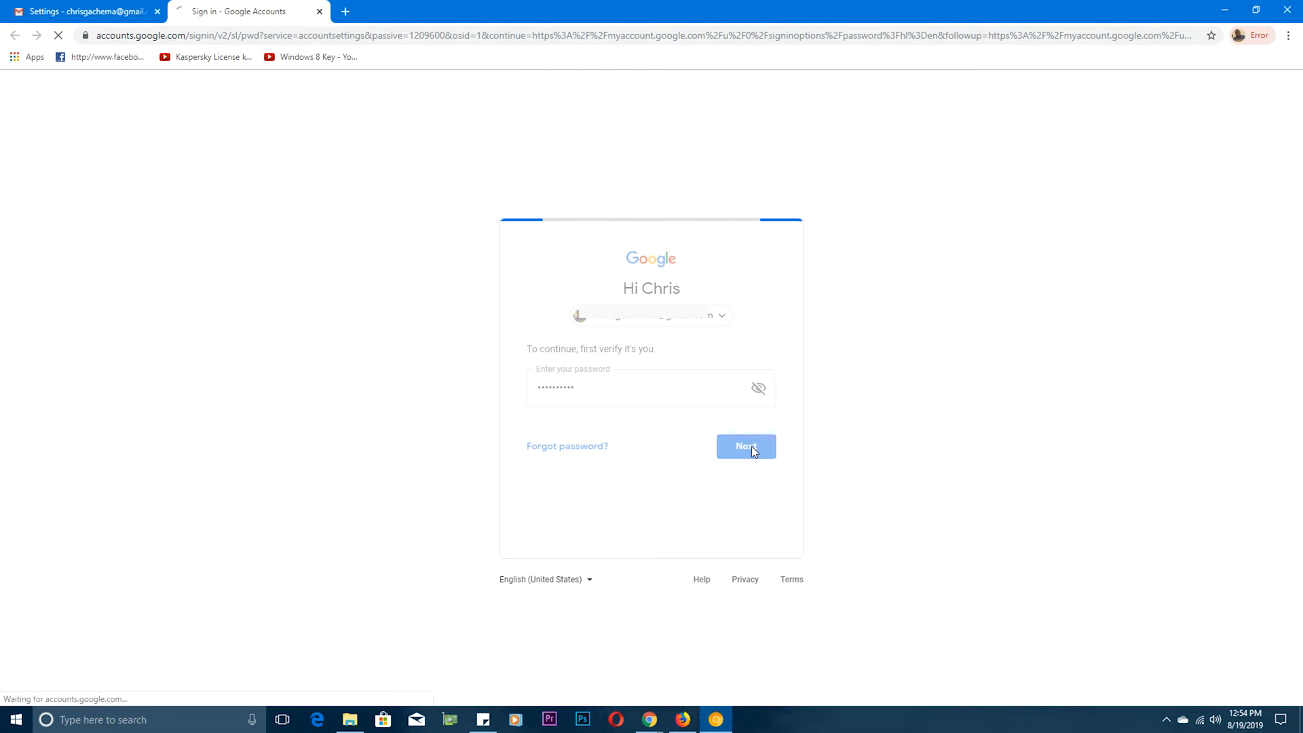
left_click(747, 445)
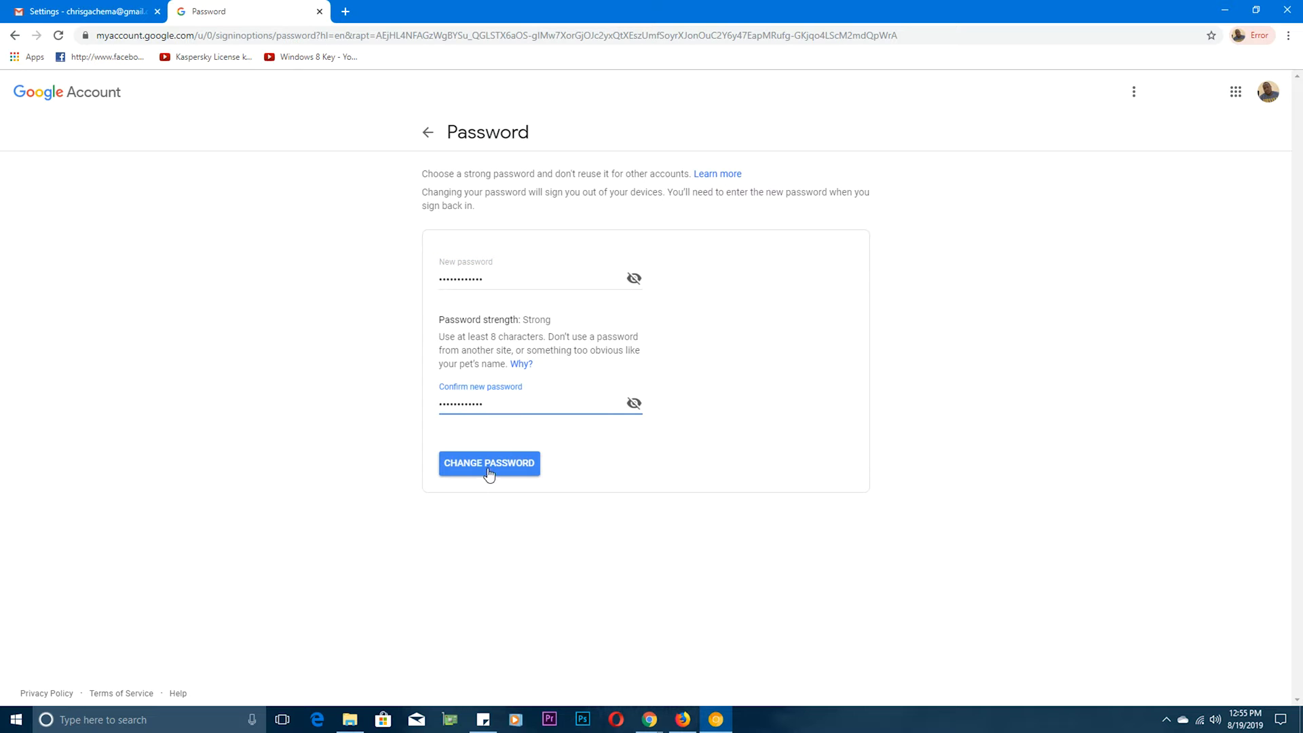
Submit the new, confirmed password with CHANGE PASSWORD, bringing up the sign-out warning.
left_click(489, 465)
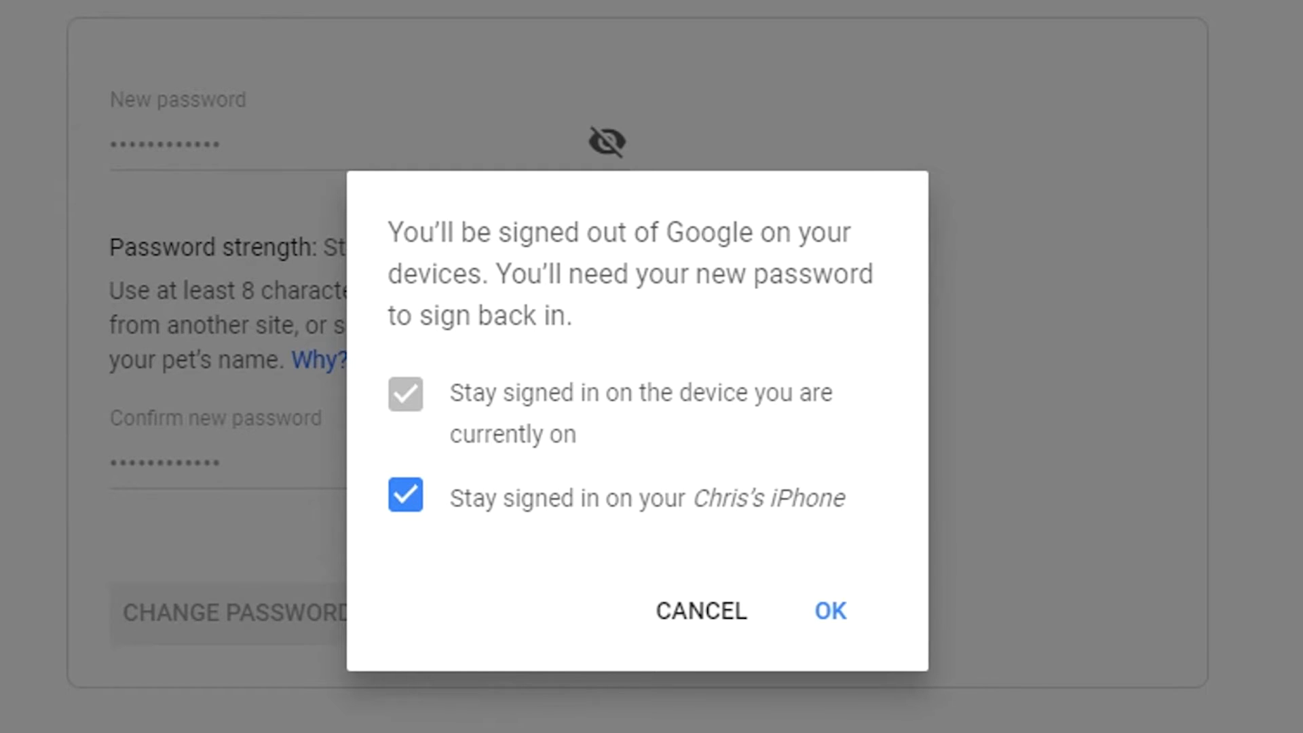
mouse_move(429, 712)
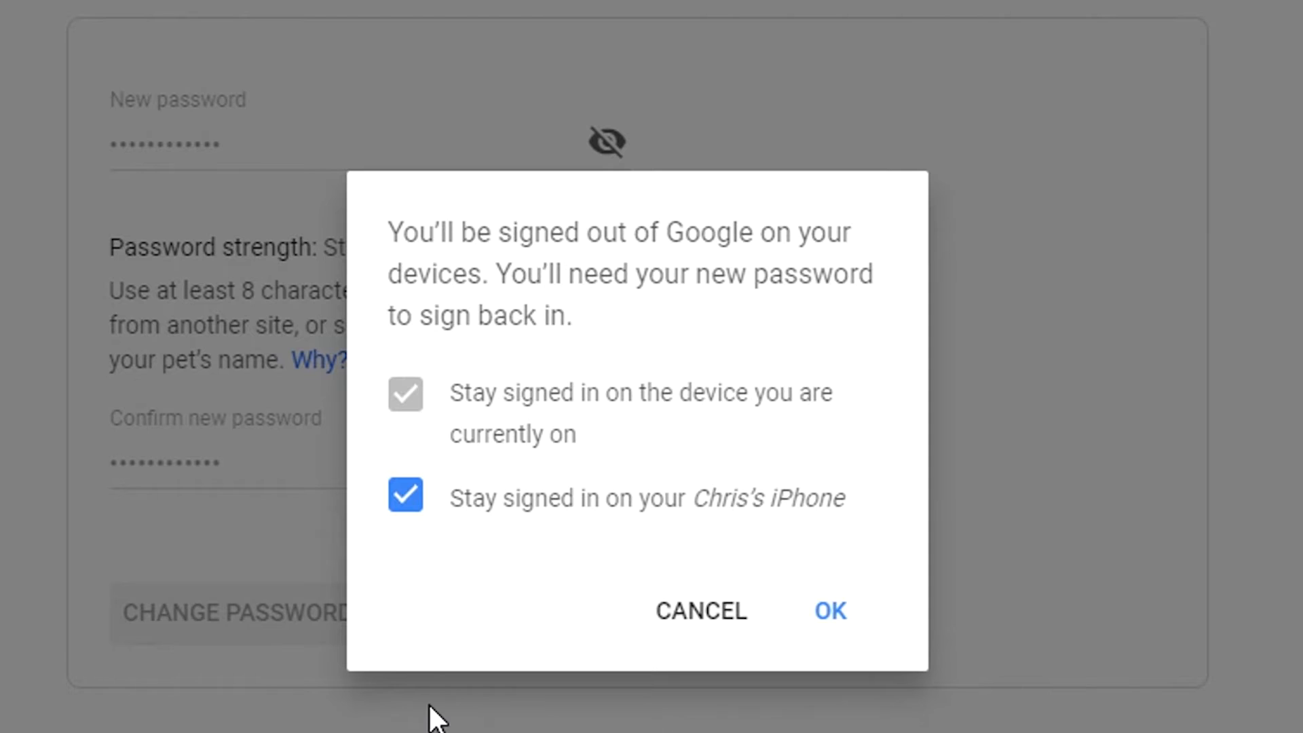
Turn off 'Stay signed in on your iPhone' and confirm OK so the stolen iPhone is signed out.
left_click(406, 495)
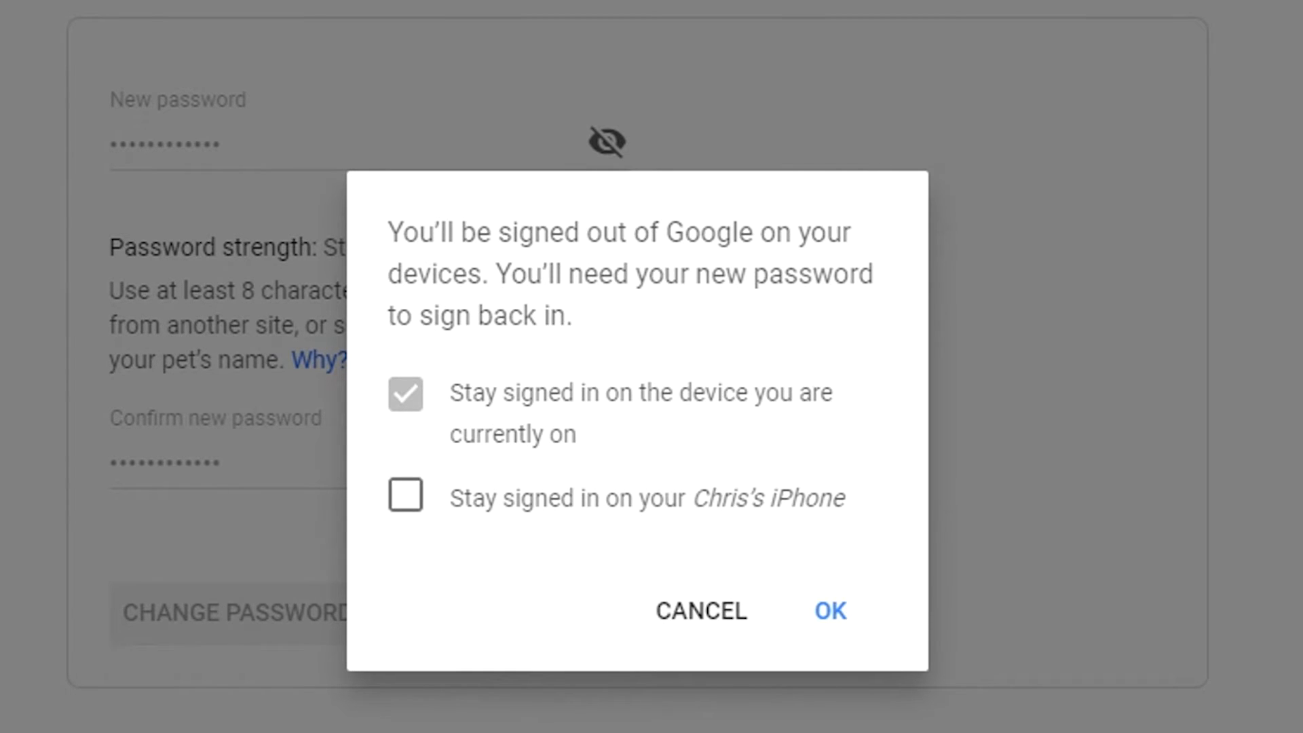
mouse_move(547, 543)
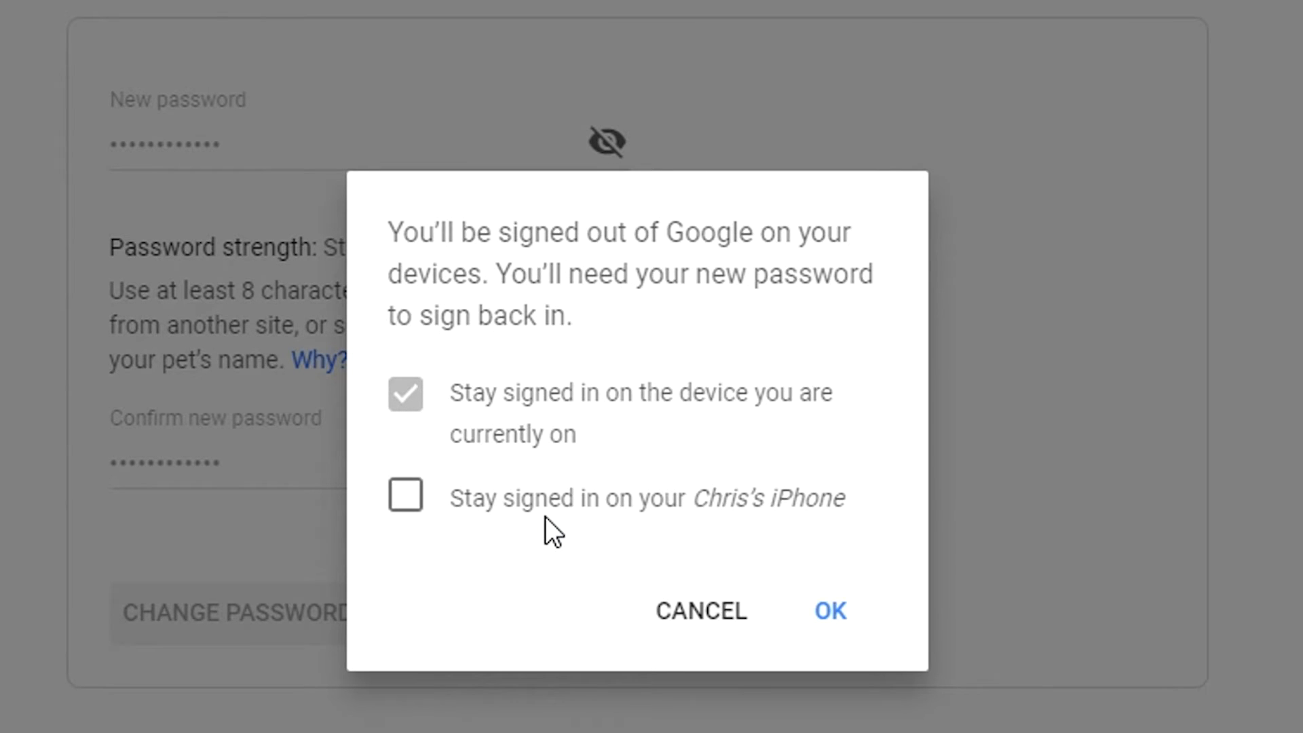
mouse_move(532, 580)
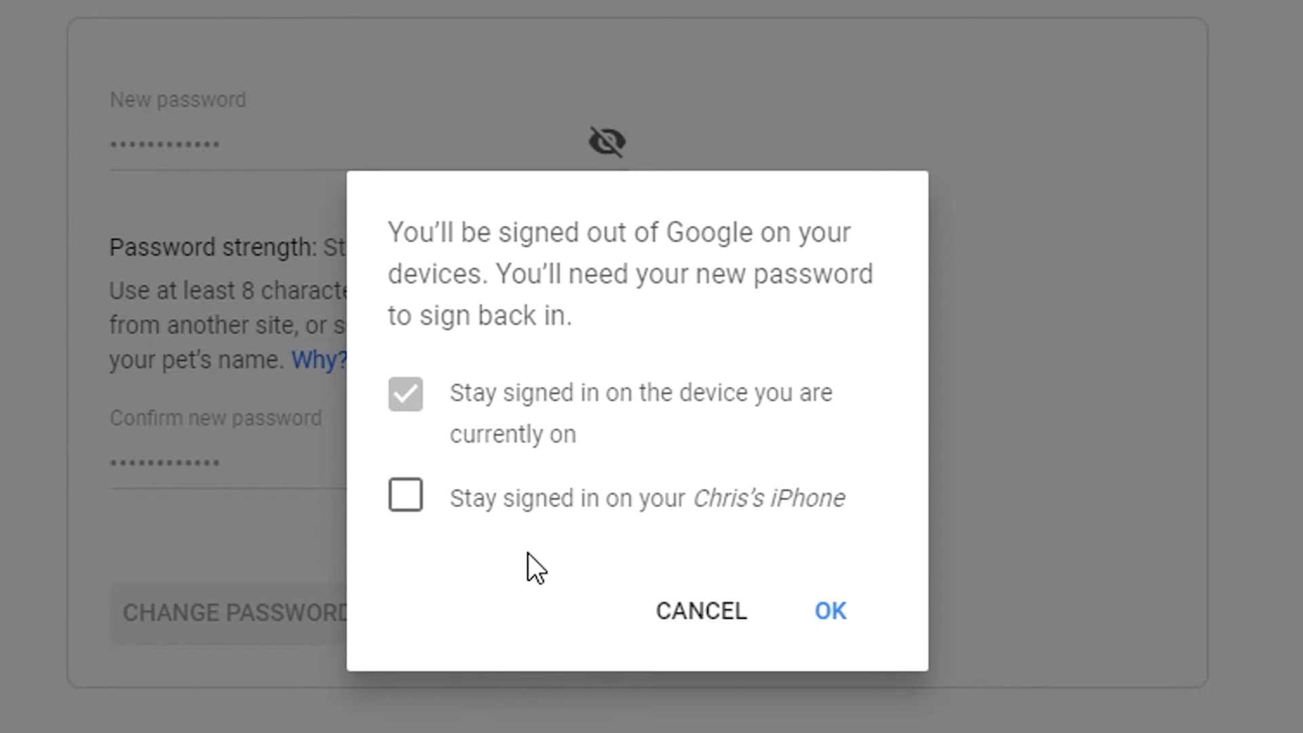
mouse_move(465, 667)
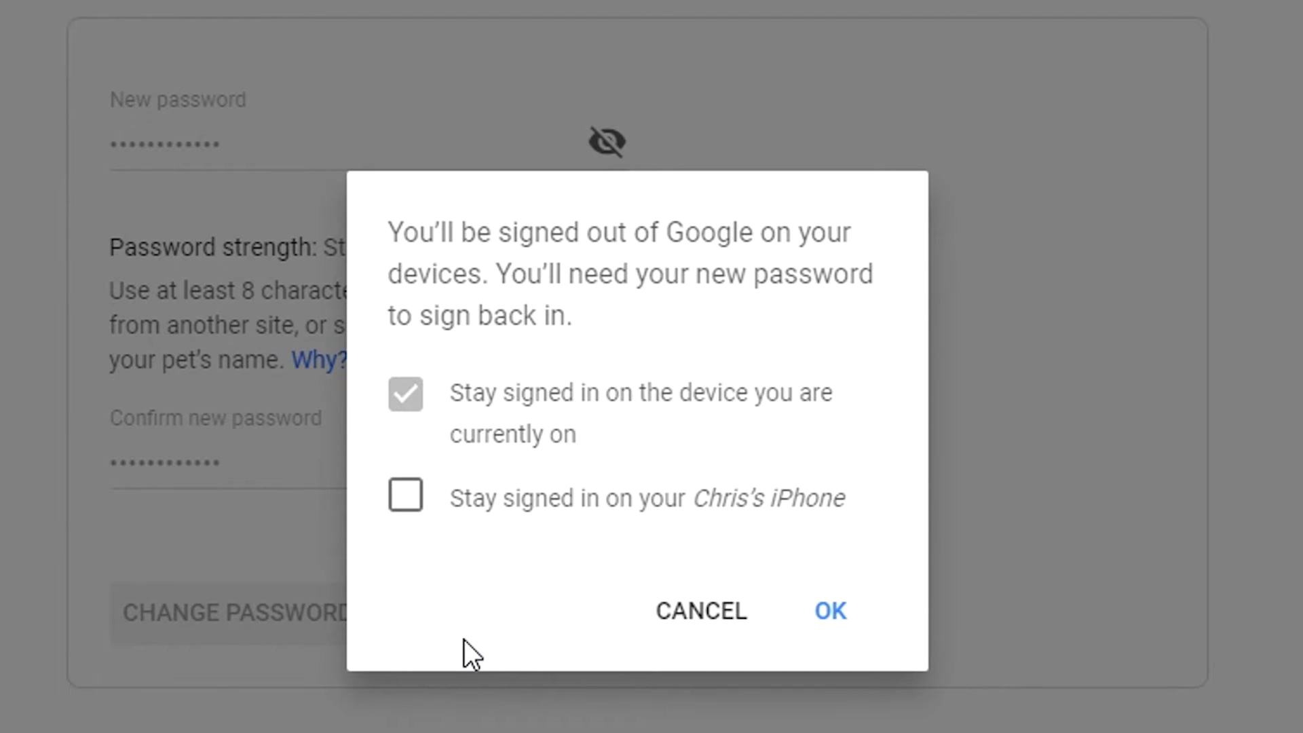
mouse_move(562, 557)
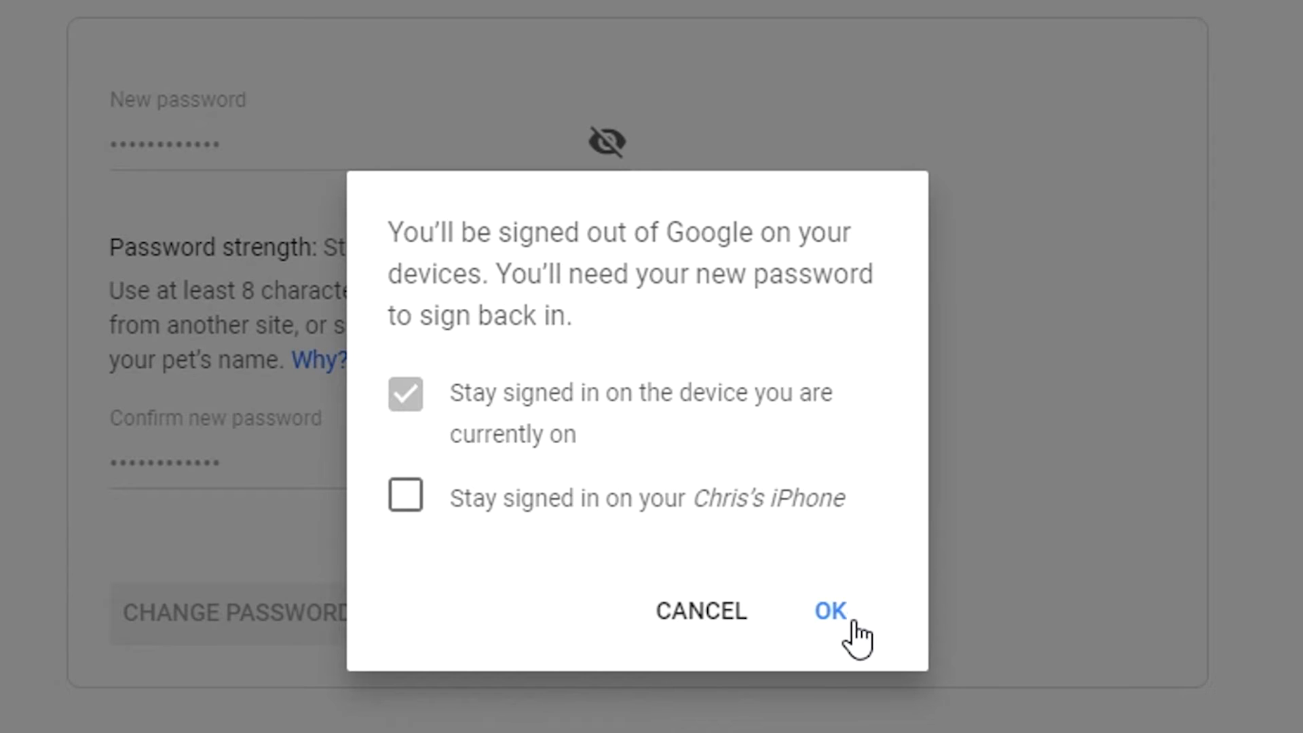
left_click(831, 611)
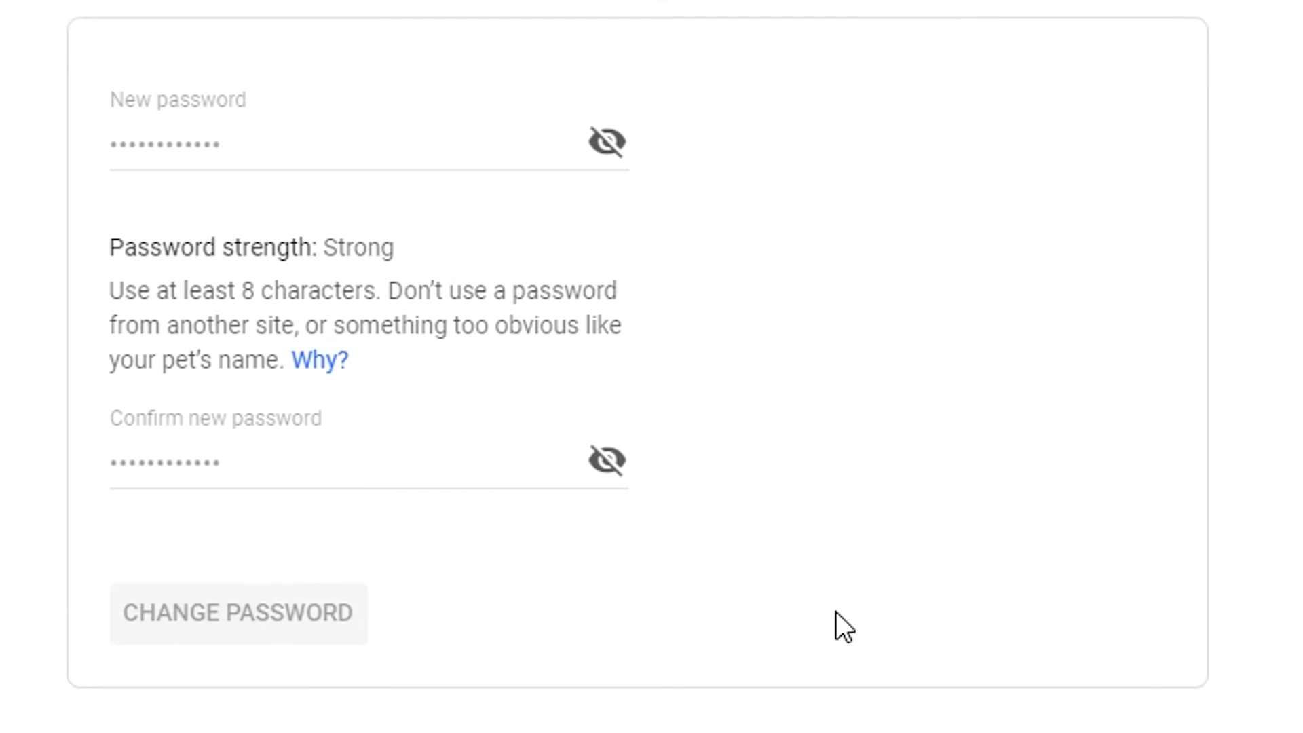